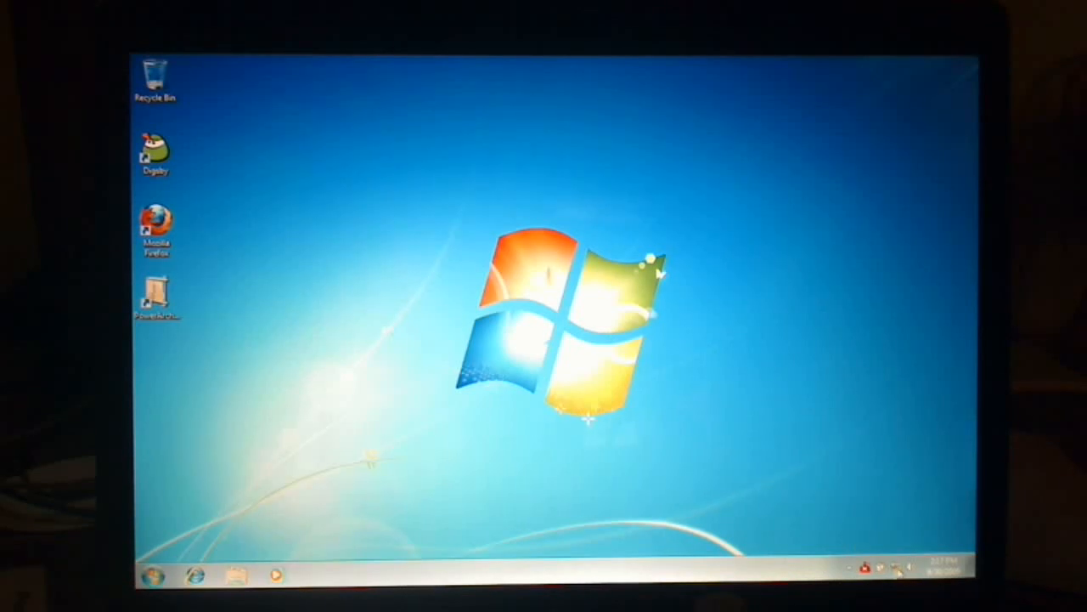
# - Expand All Programs from the Start menu to show installed programs and folders
pyautogui.click(151, 576)
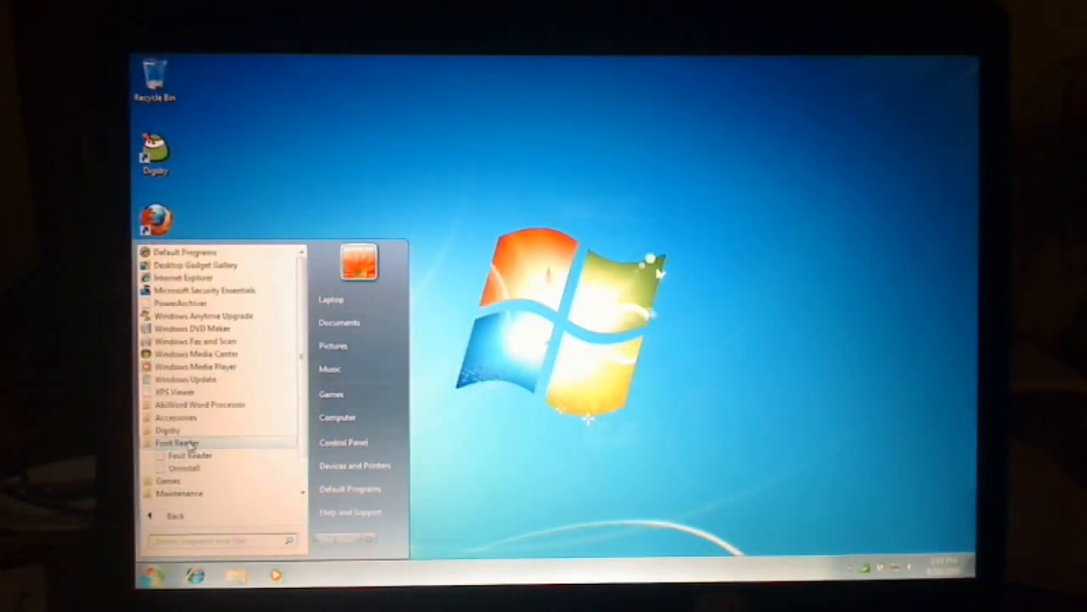